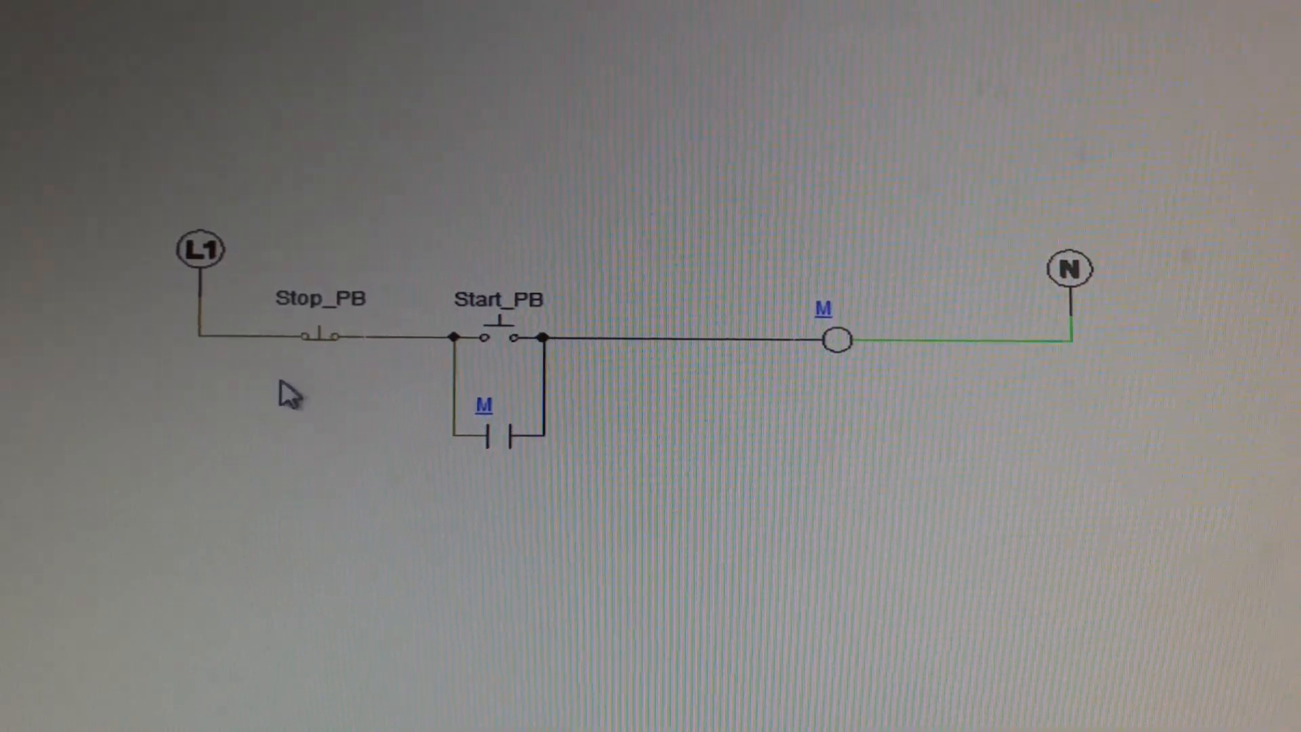
pyautogui.moveTo(571, 361)
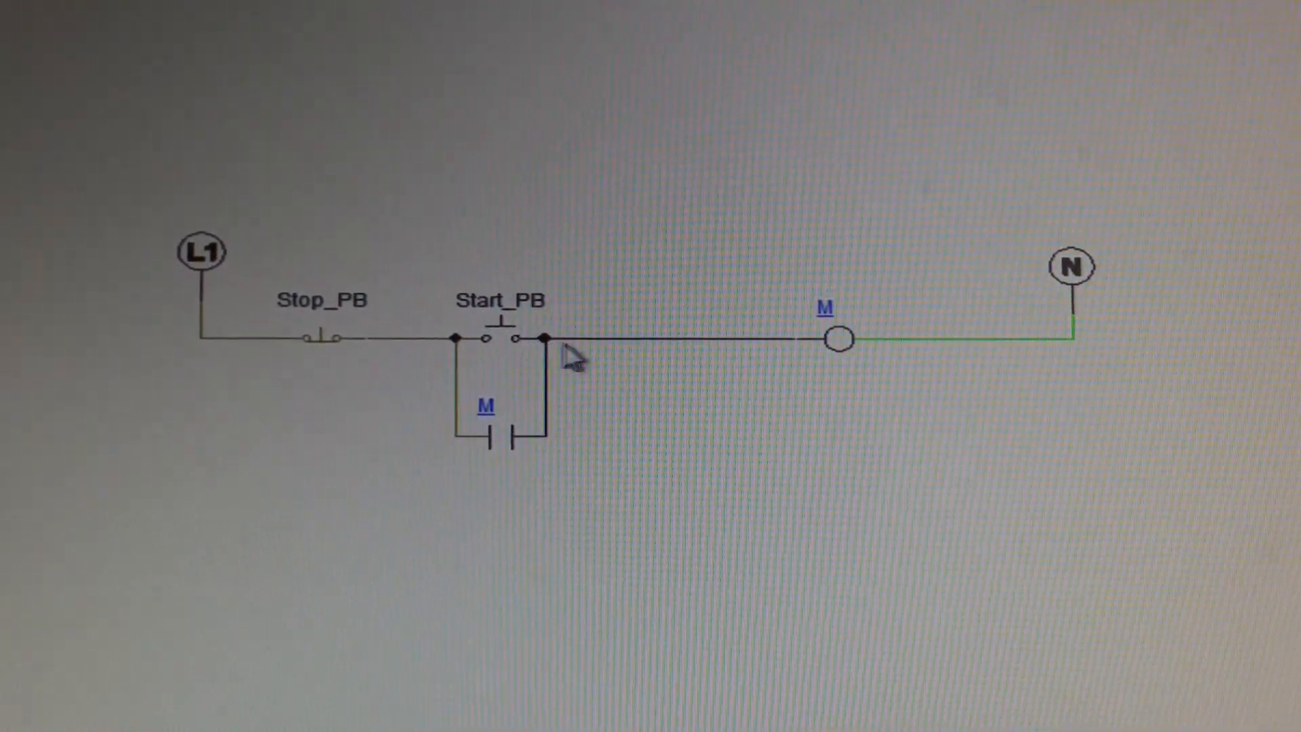
pyautogui.moveTo(789, 374)
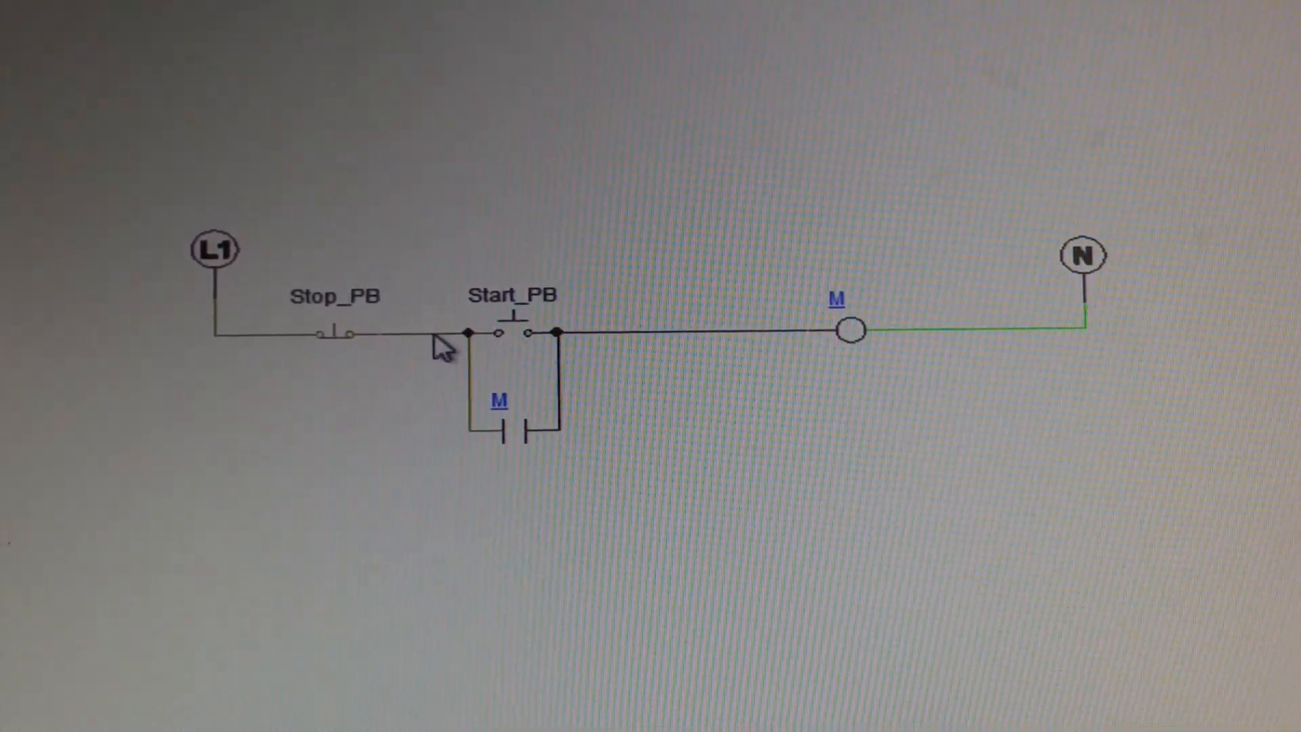
pyautogui.moveTo(519, 348)
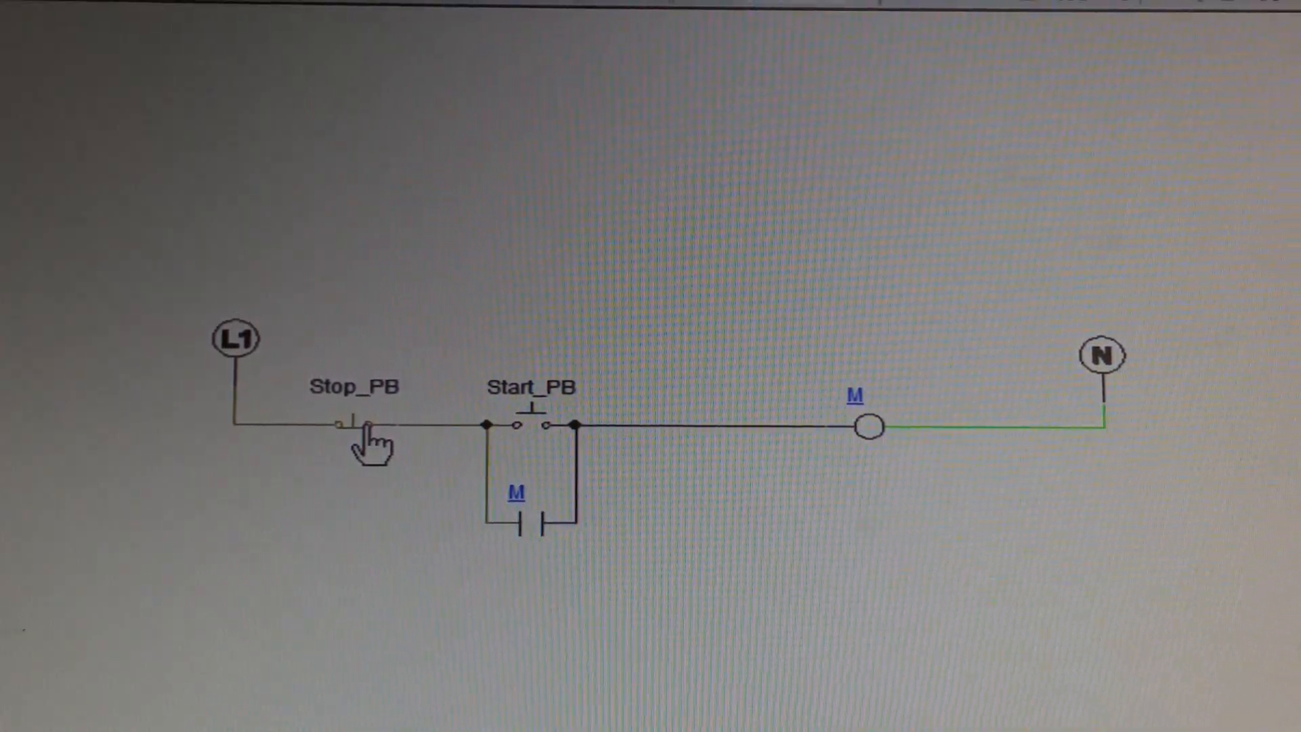
pyautogui.moveTo(598, 449)
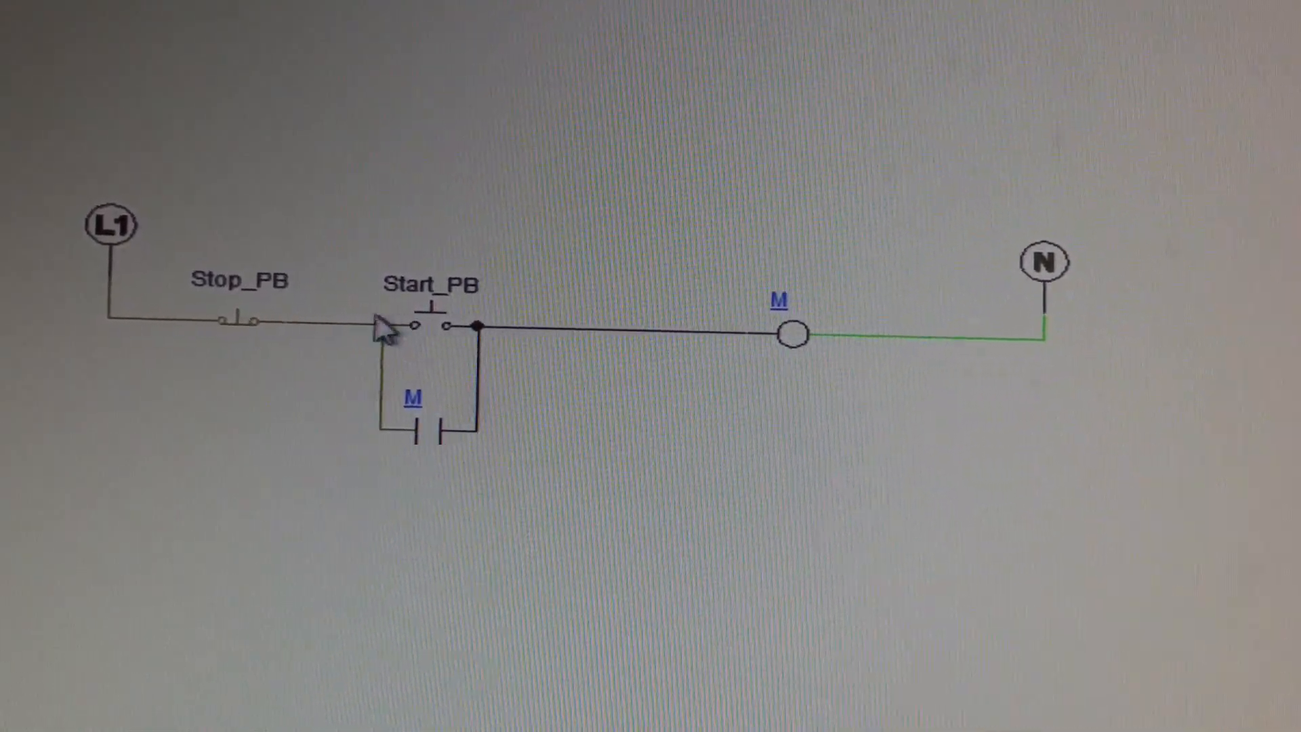
# Toggle the M seal-in contact beneath Start_PB closed so the branch energizes.
pyautogui.click(431, 431)
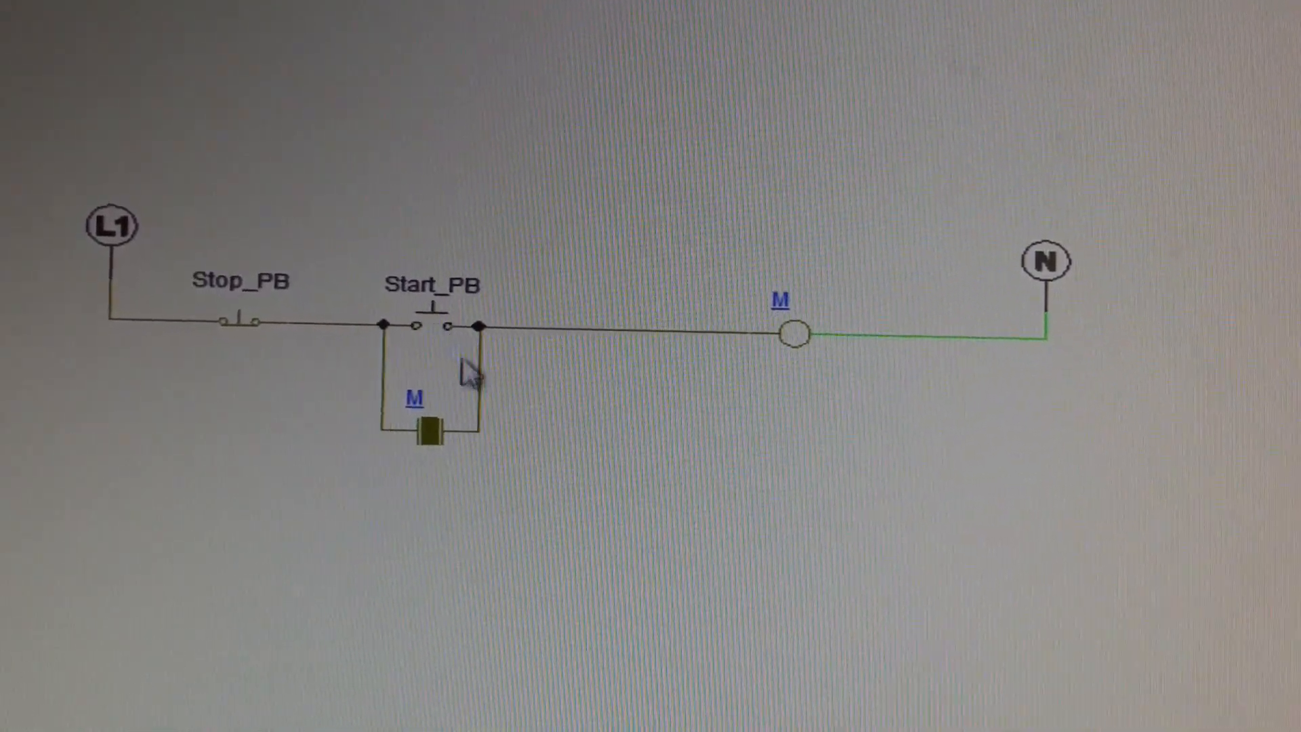